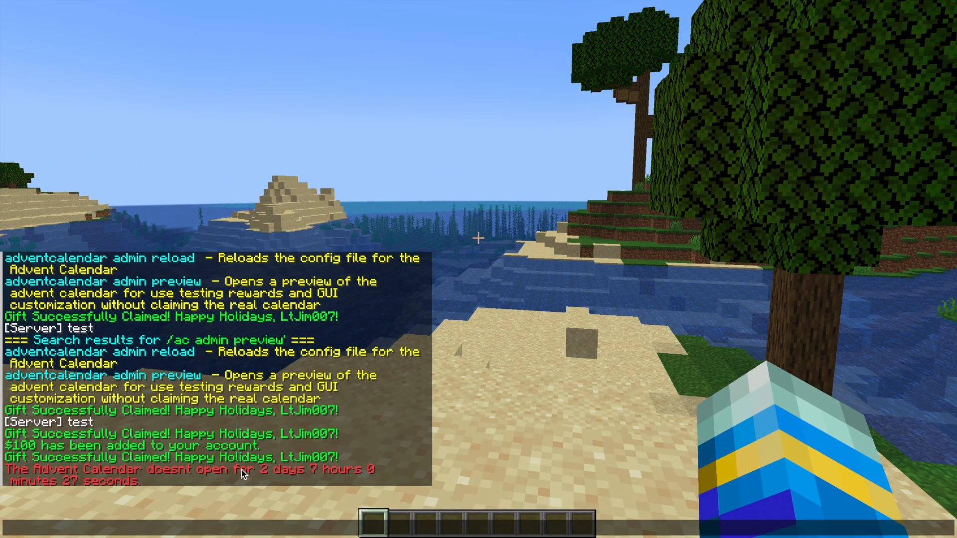
- Run the /ac admin preview command to bring up the 24-day preview calendar
{"action": "type", "text": "/action"}
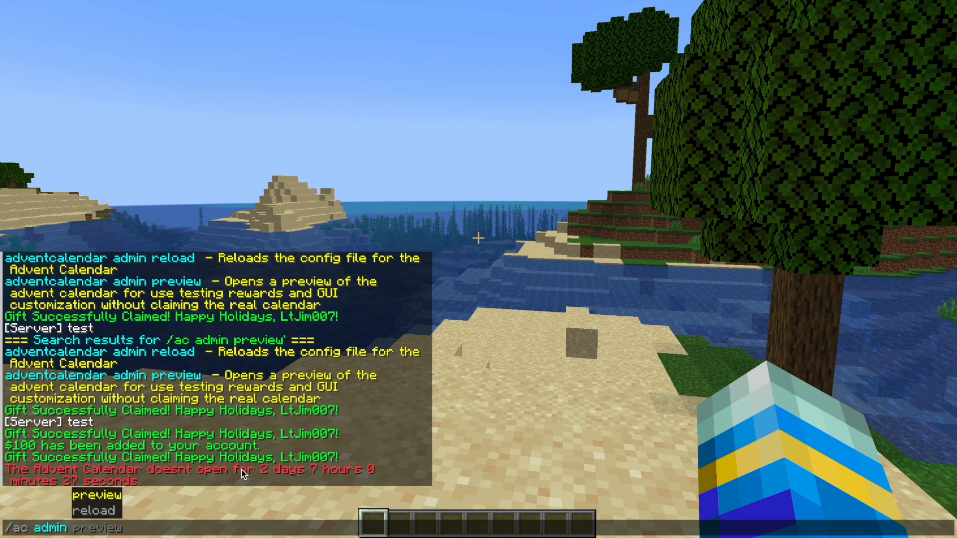
{"action": "key", "text": "Return"}
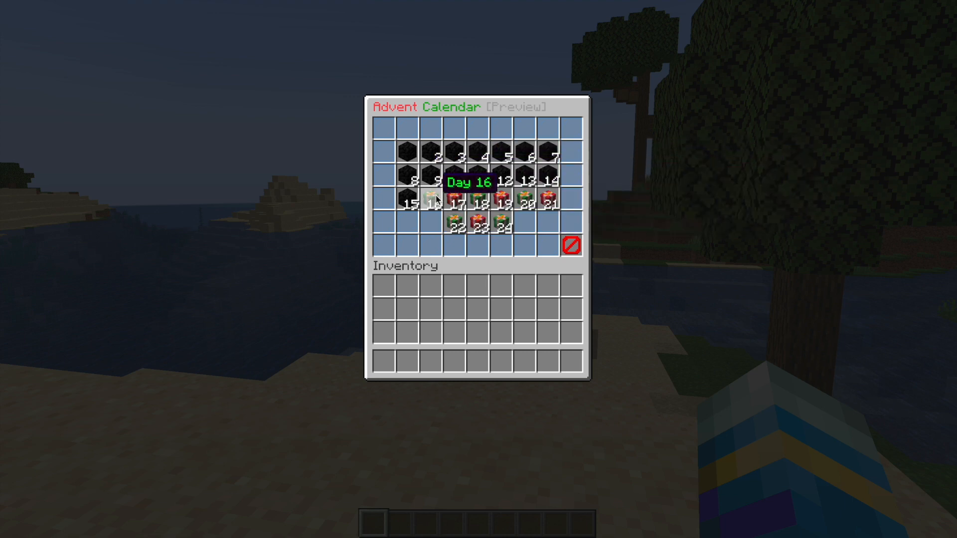
{"action": "mouse_move", "coordinate": [408, 151]}
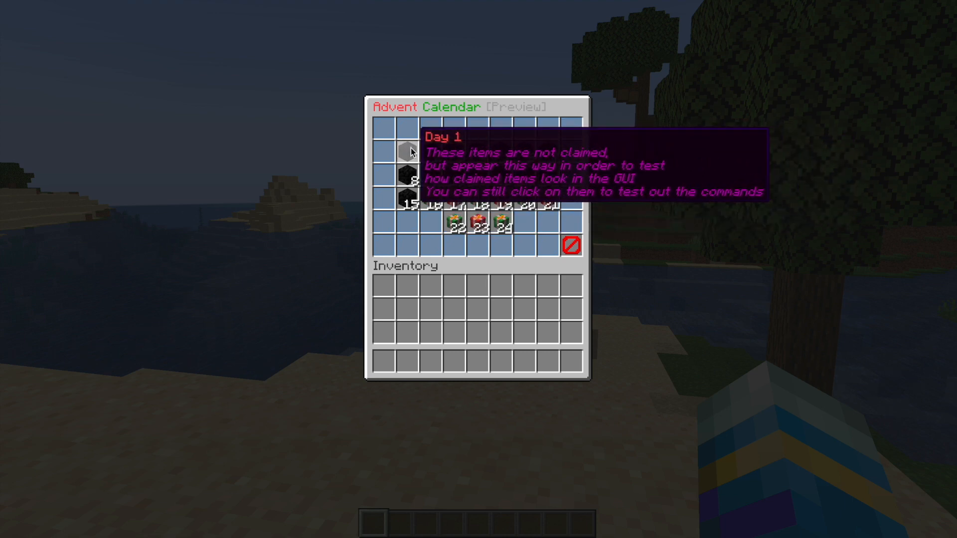
{"action": "mouse_move", "coordinate": [406, 198]}
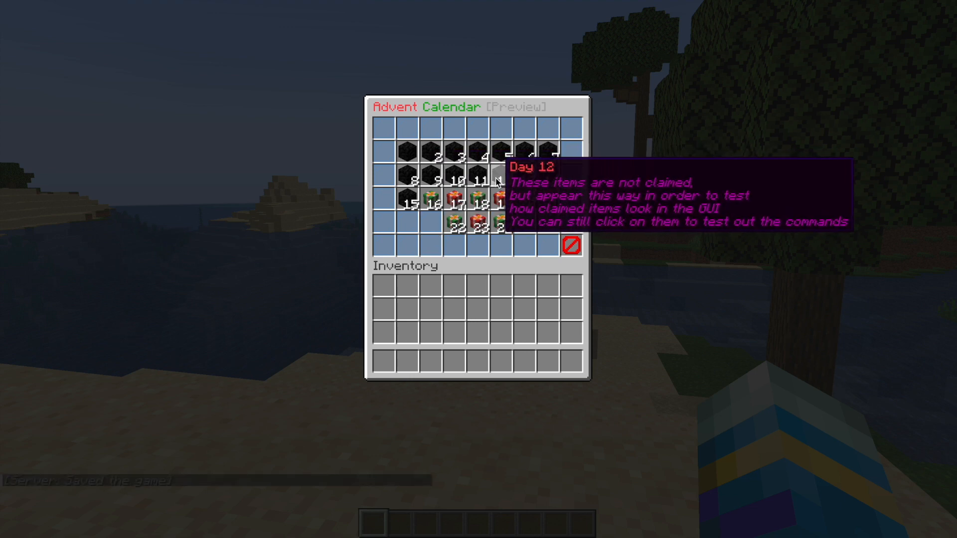
- Claim the Day 12 test gift, then reopen the preview with /ac admin preview and claim Day 1
{"action": "left_click", "coordinate": [497, 182]}
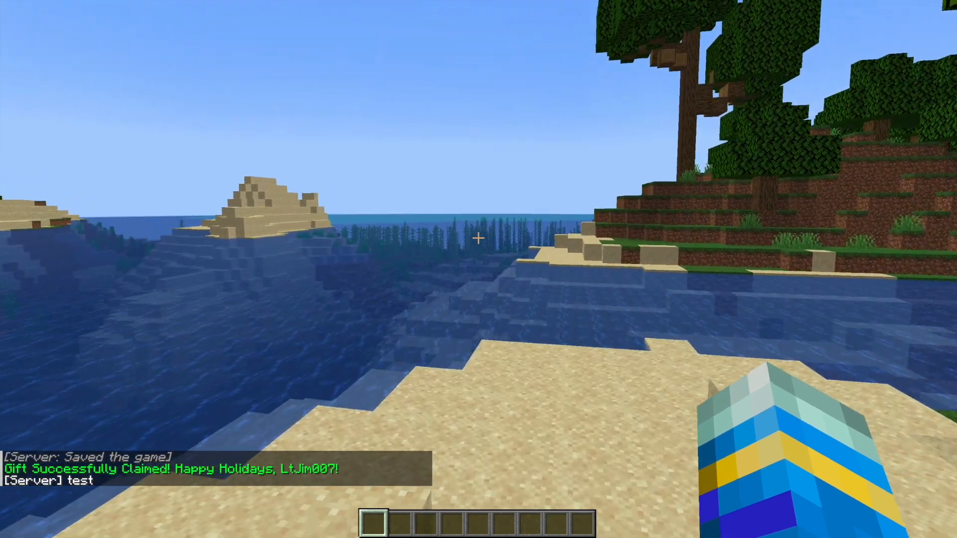
{"action": "type", "text": "/ac admin preview"}
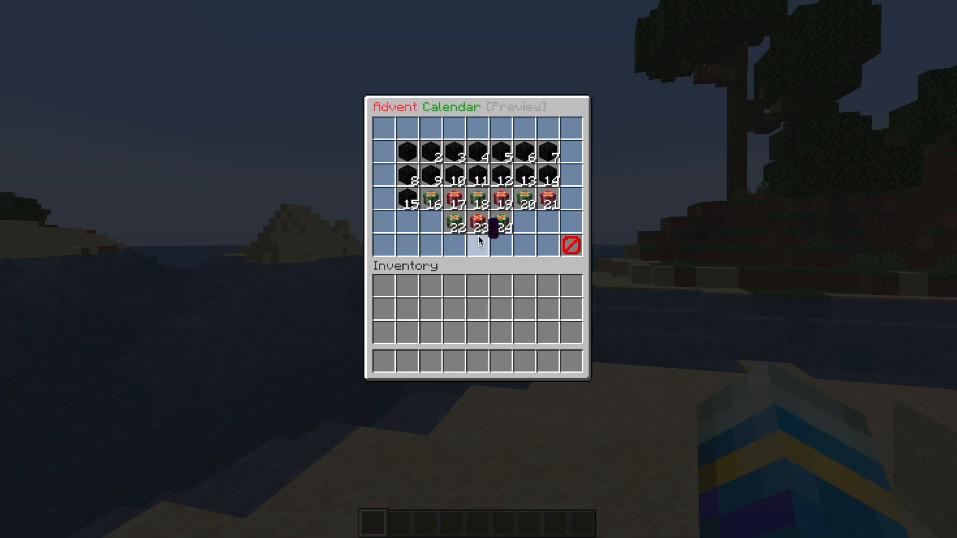
{"action": "mouse_move", "coordinate": [408, 158]}
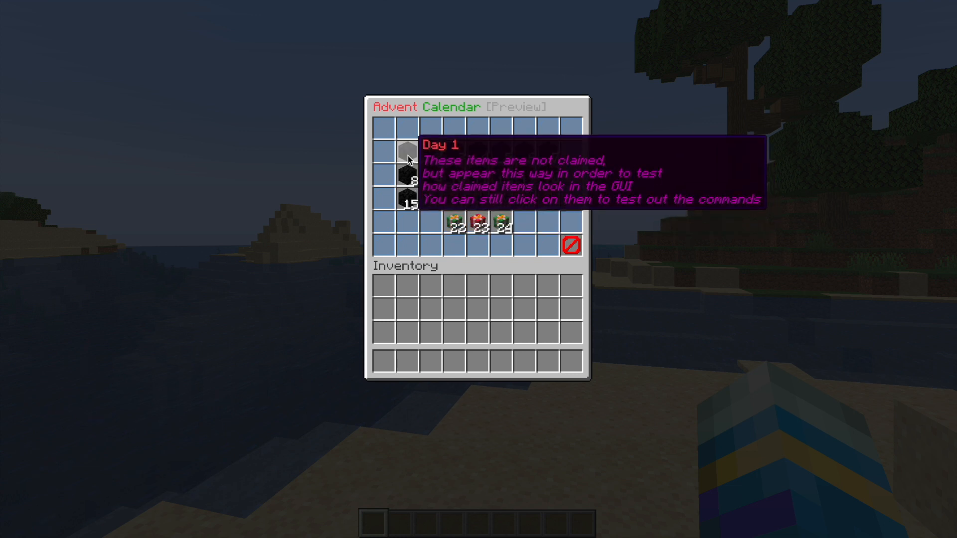
{"action": "left_click", "coordinate": [406, 159]}
{"action": "type", "text": "/ac a"}
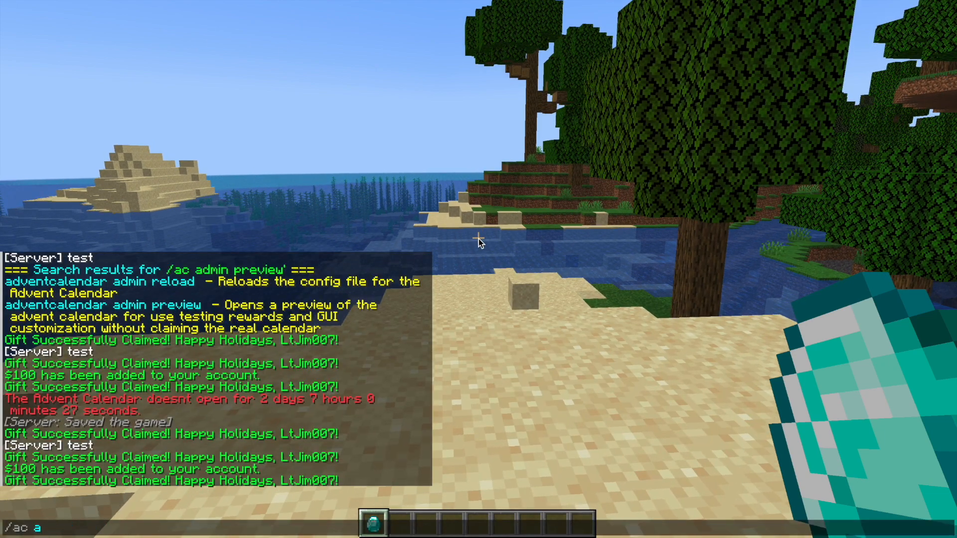
- Force the calendar open for LtJim007, getting a 2-day countdown, and begin the admin reload command
{"action": "type", "text": "force LtJim007"}
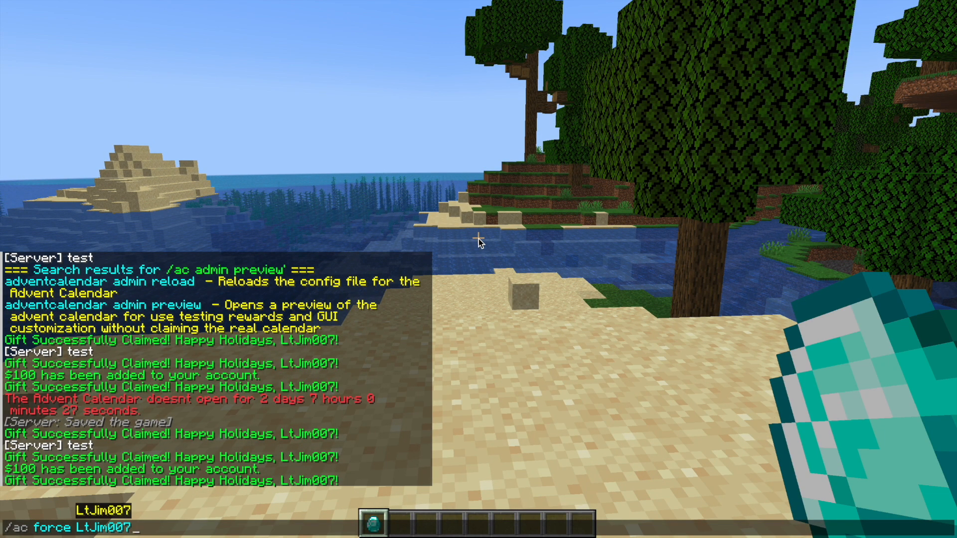
{"action": "key", "text": "enter"}
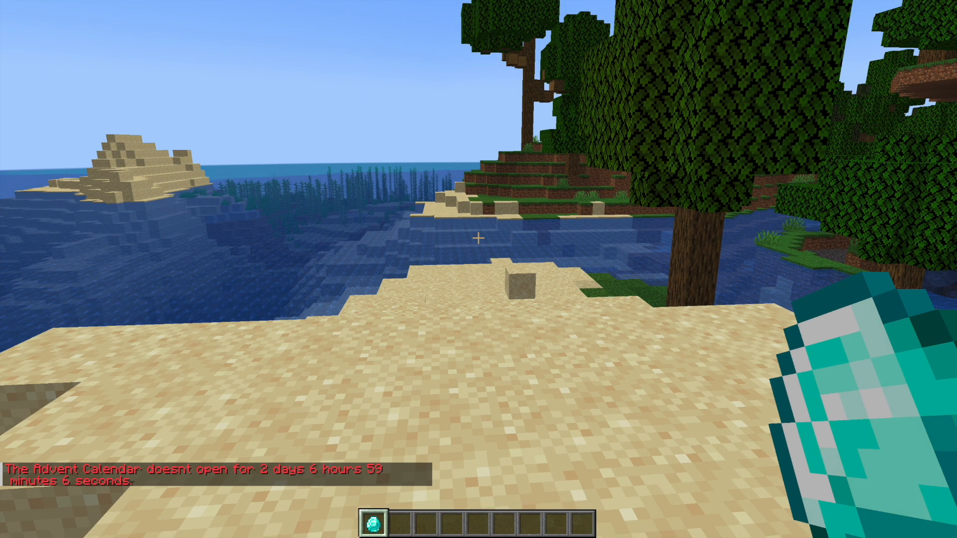
{"action": "key", "text": "t"}
{"action": "type", "text": "/ac f"}
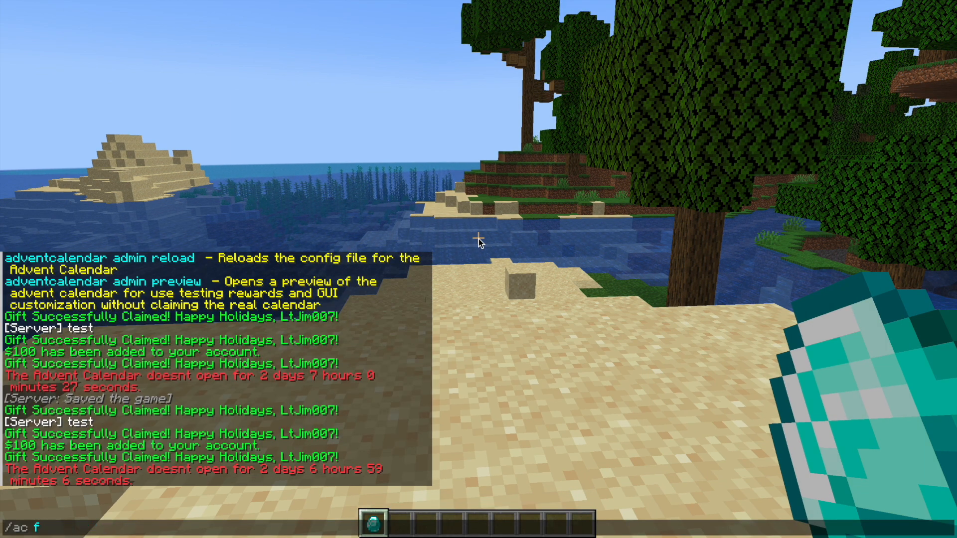
{"action": "type", "text": "admin reload"}
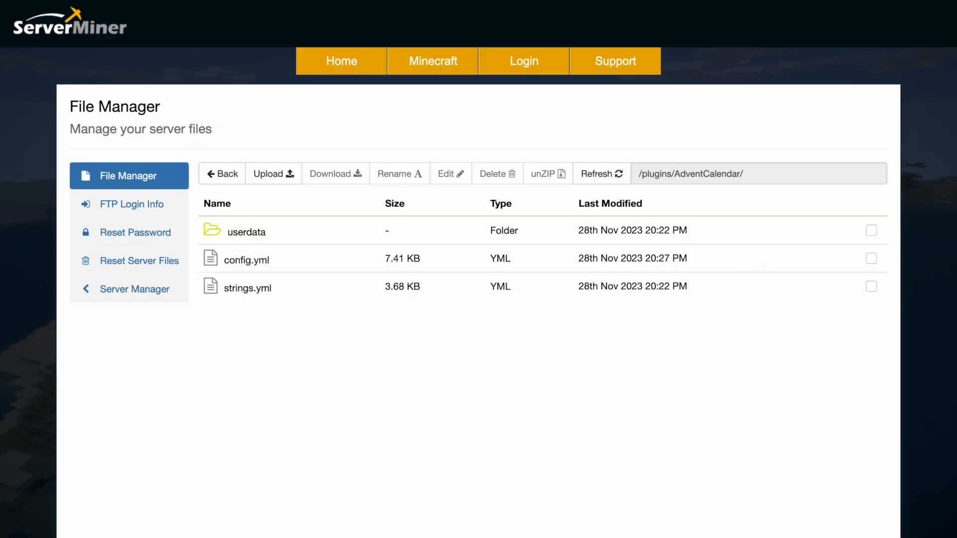
{"action": "mouse_move", "coordinate": [274, 231]}
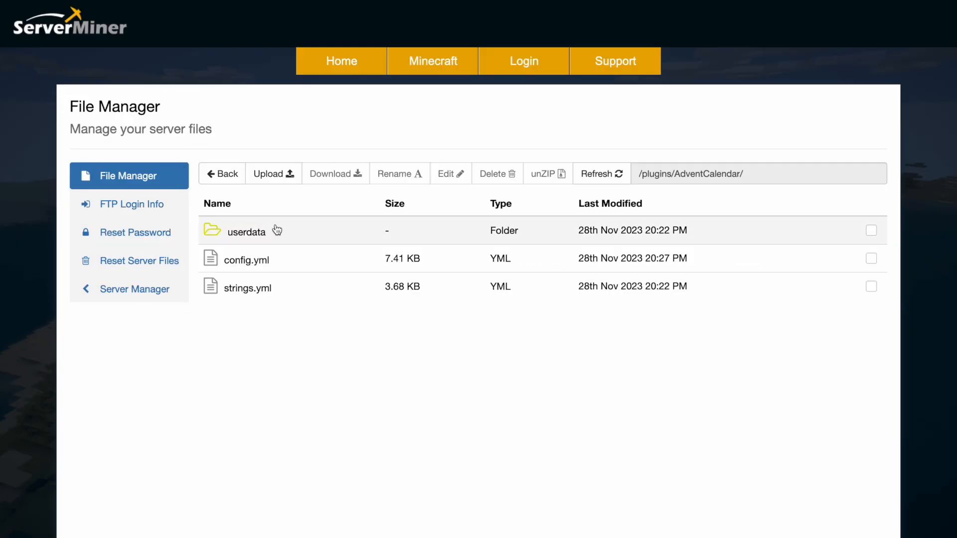
{"action": "mouse_move", "coordinate": [264, 266]}
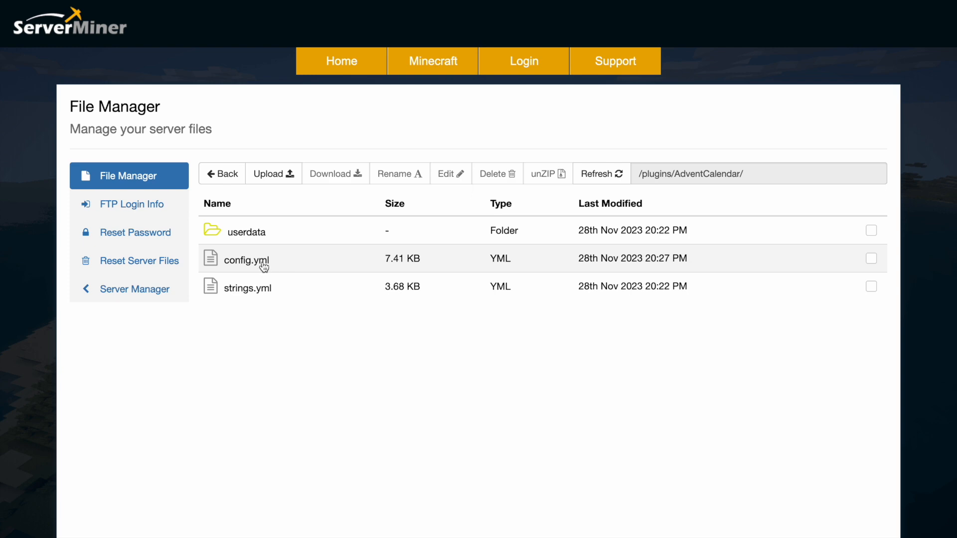
- Open config.yml and review its time-zone, calendar month/day and claim settings without changes
{"action": "double_click", "coordinate": [246, 258]}
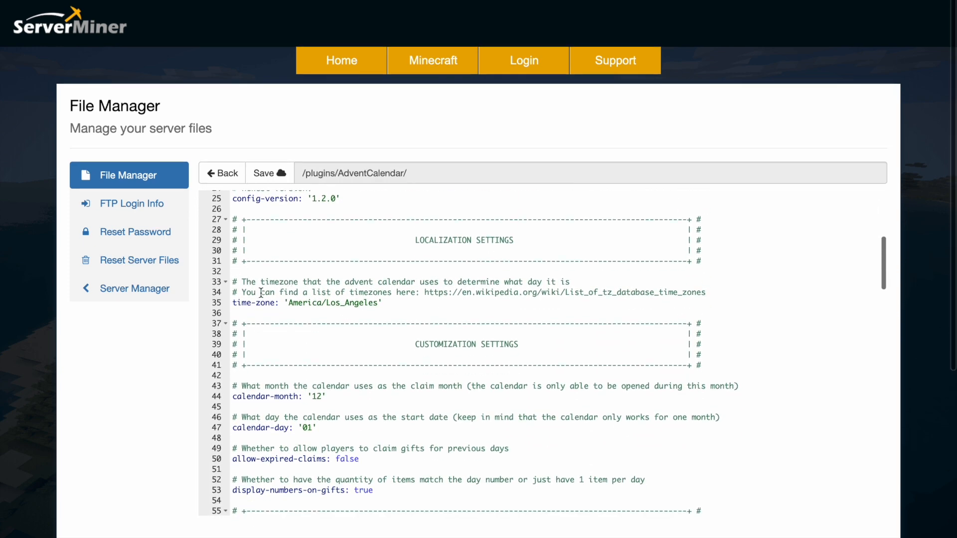
{"action": "left_click", "coordinate": [334, 303]}
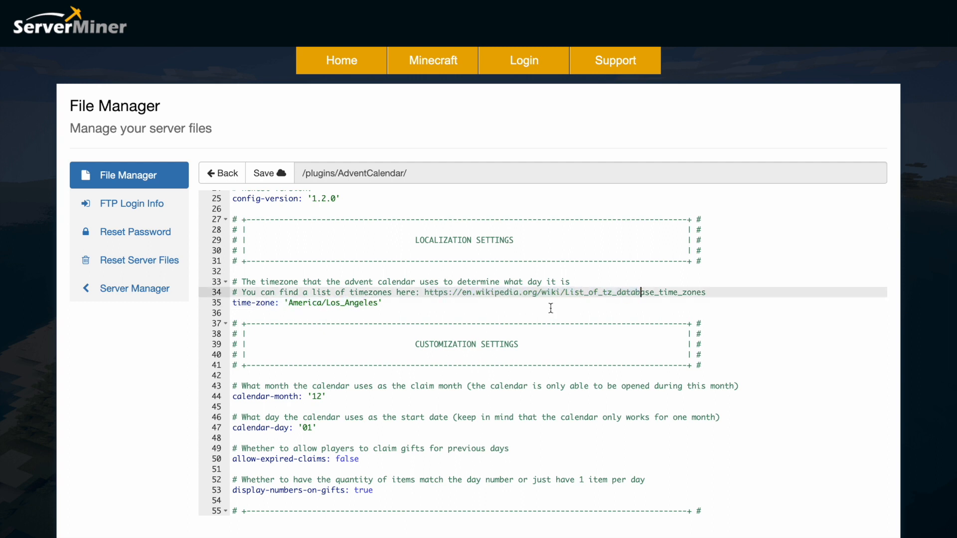
{"action": "mouse_move", "coordinate": [326, 305]}
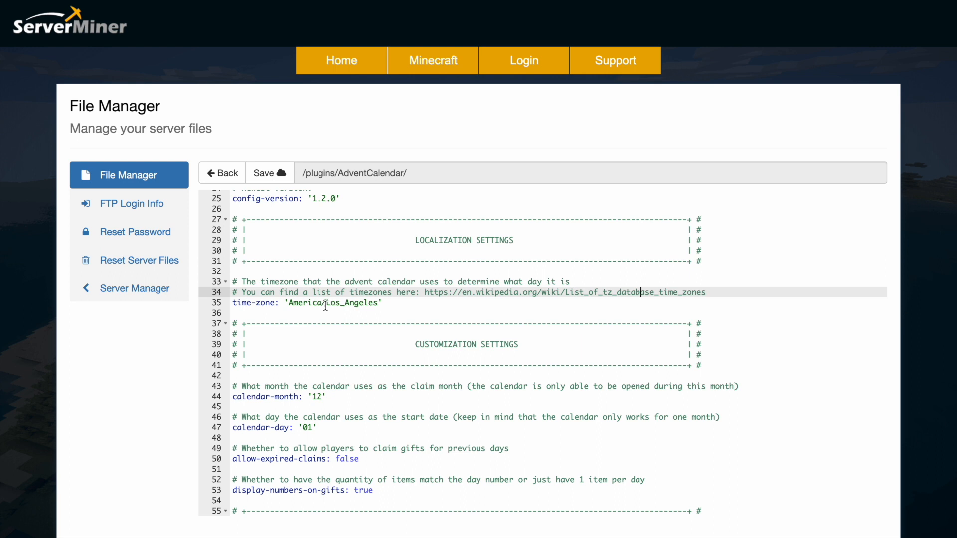
{"action": "double_click", "coordinate": [350, 304]}
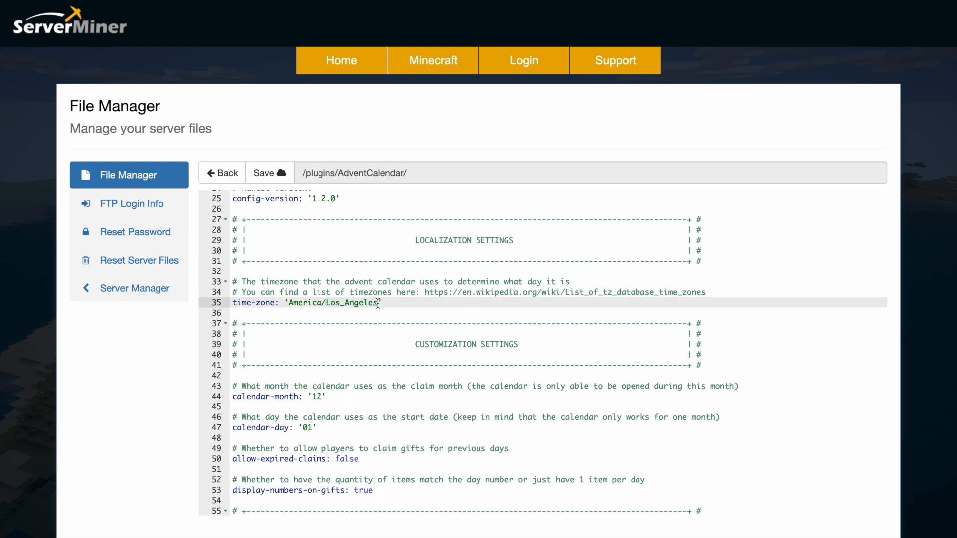
{"action": "scroll", "scroll_direction": "down", "scroll_amount": 3}
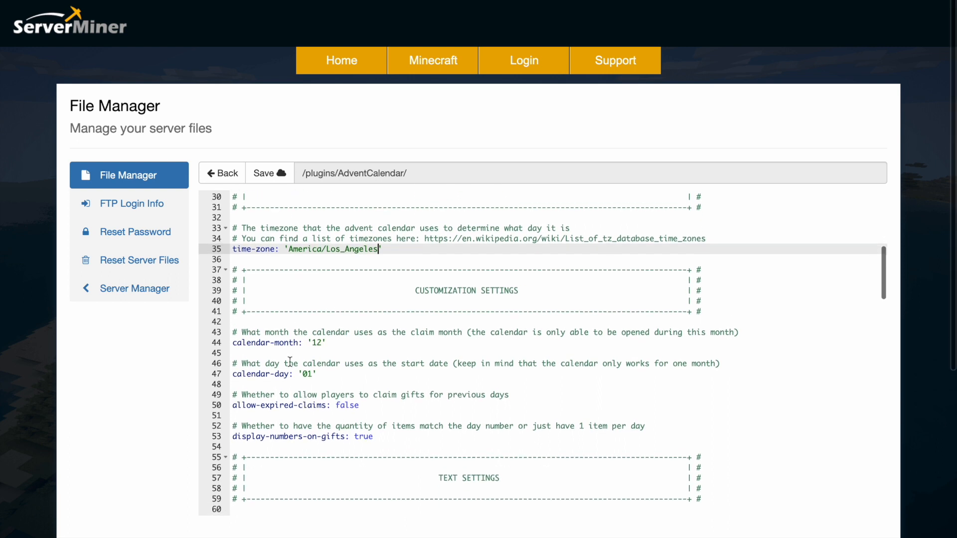
{"action": "scroll", "scroll_direction": "down", "scroll_amount": 3}
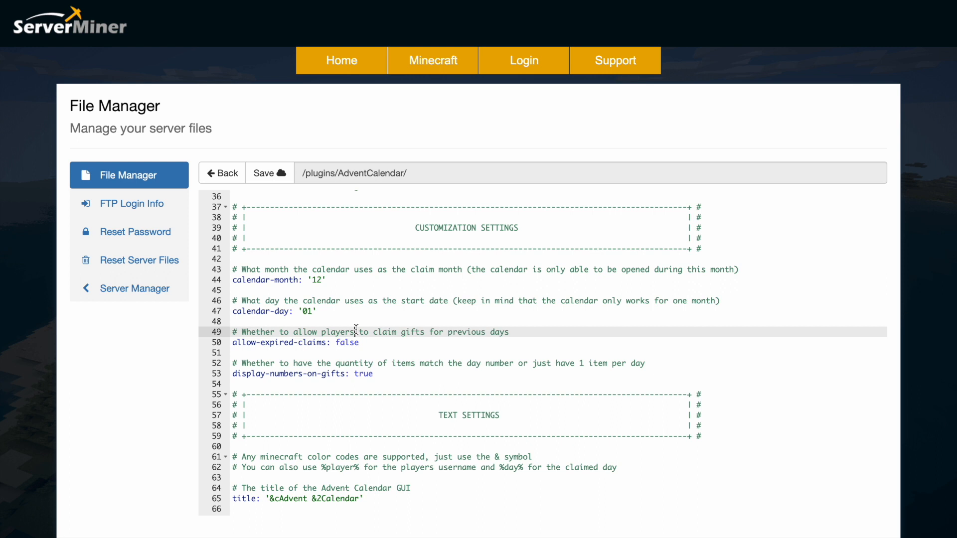
{"action": "scroll", "scroll_direction": "down", "scroll_amount": 3}
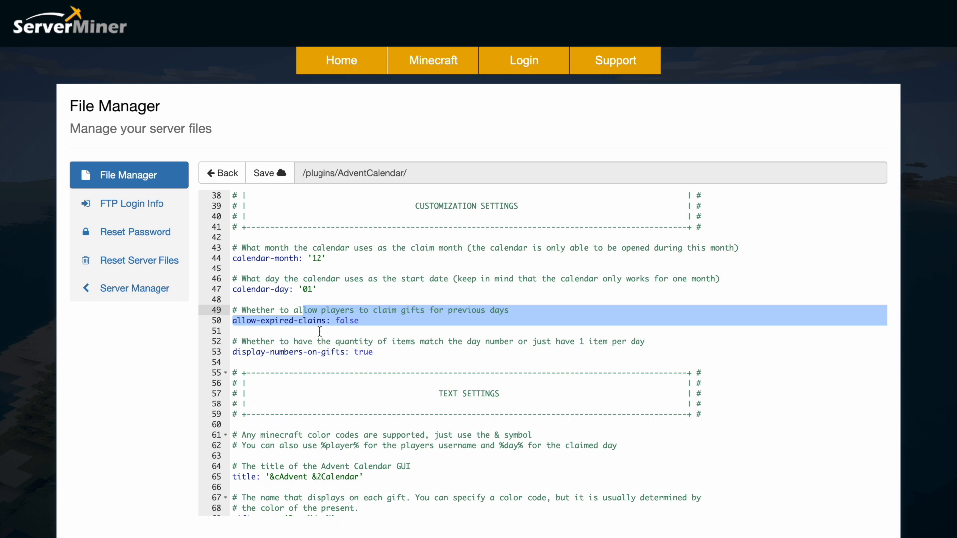
{"action": "mouse_move", "coordinate": [287, 351]}
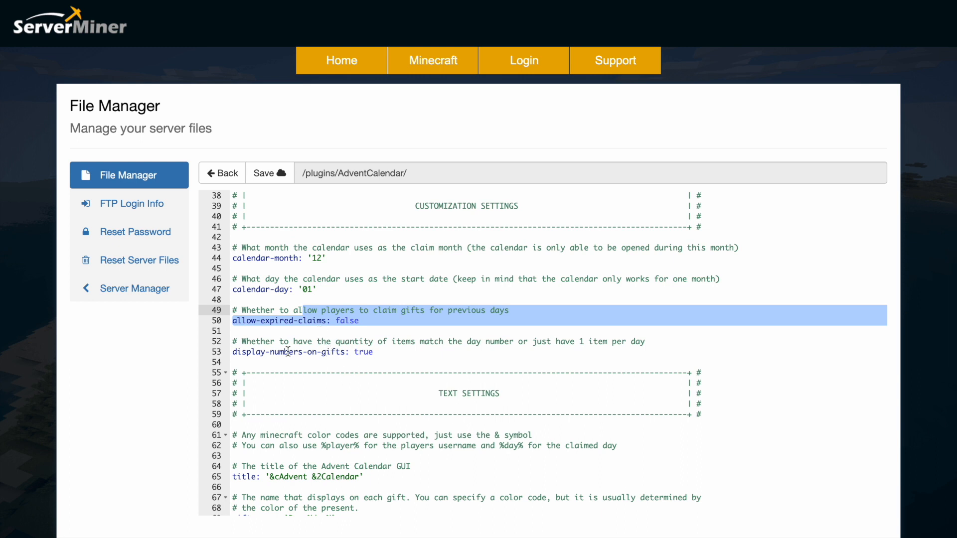
{"action": "left_click", "coordinate": [359, 383]}
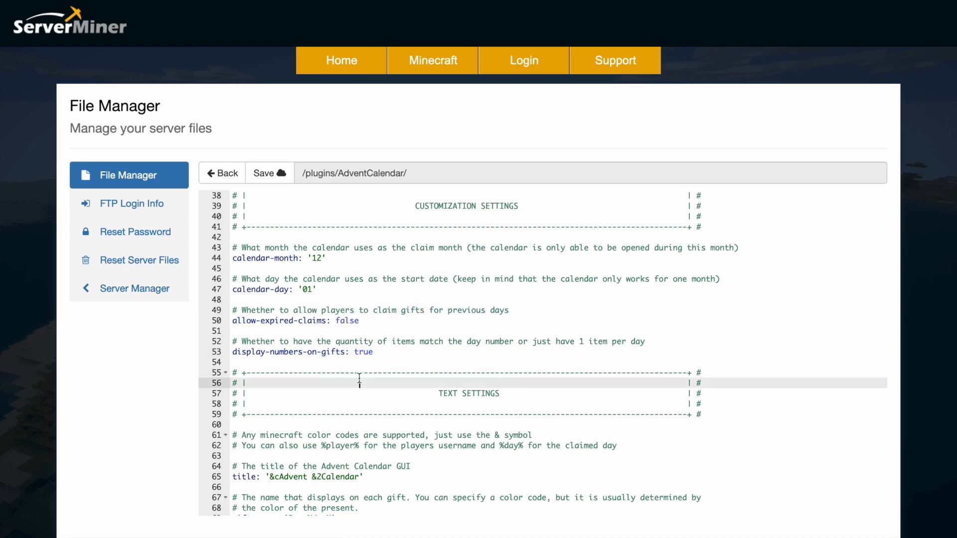
- Replace the day 3–6 'say test' rewards with tell hello, eco give 99, give 10 emeralds and kill
{"action": "scroll", "scroll_direction": "down", "scroll_amount": 3}
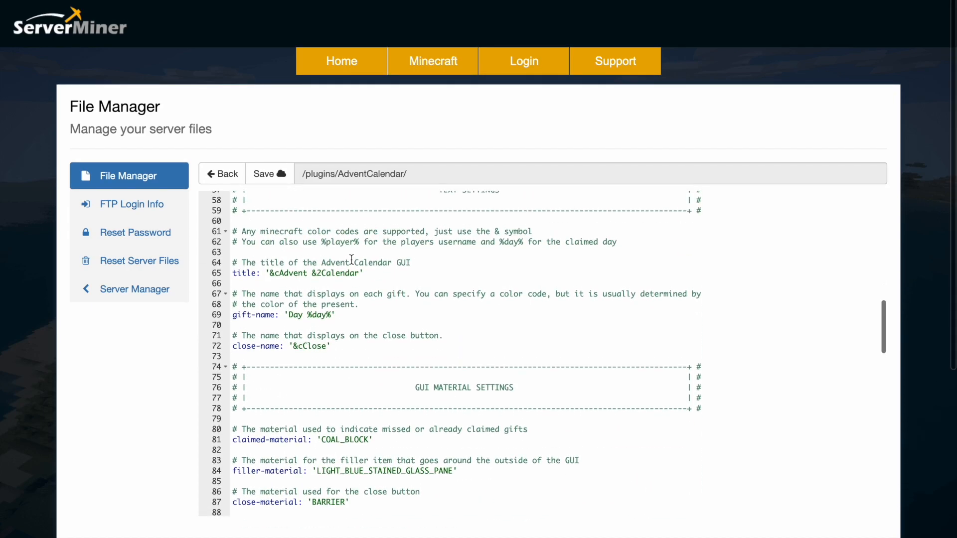
{"action": "scroll", "scroll_direction": "down", "scroll_amount": 3}
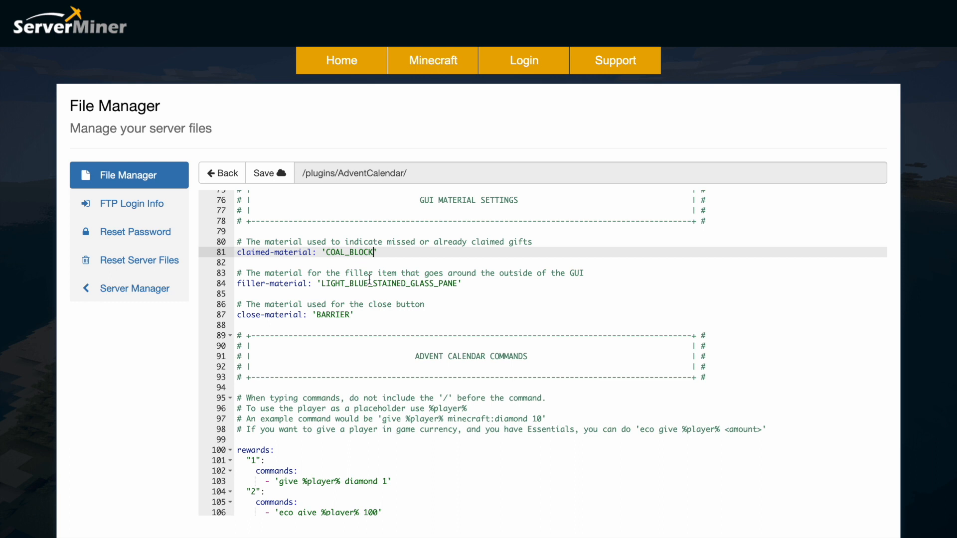
{"action": "scroll", "scroll_direction": "down", "scroll_amount": 3}
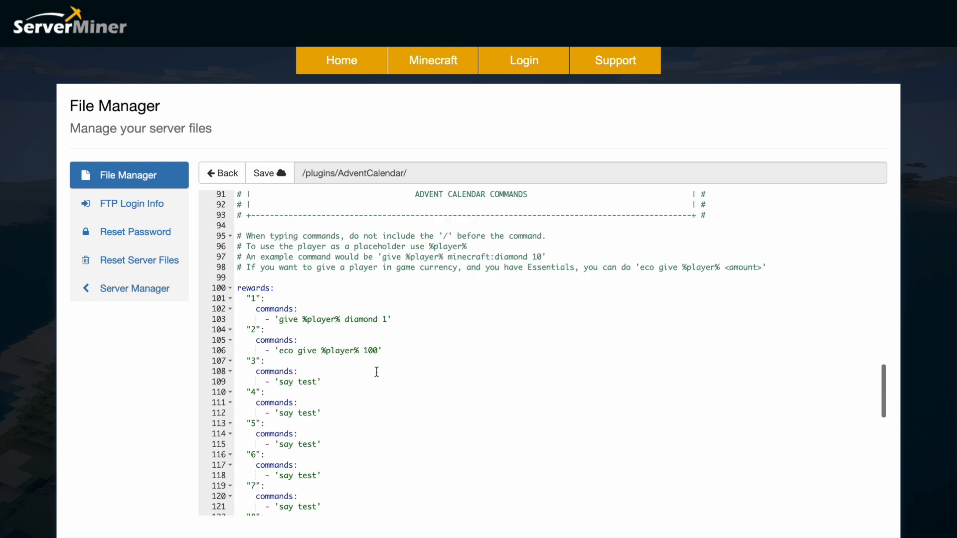
{"action": "mouse_move", "coordinate": [270, 305]}
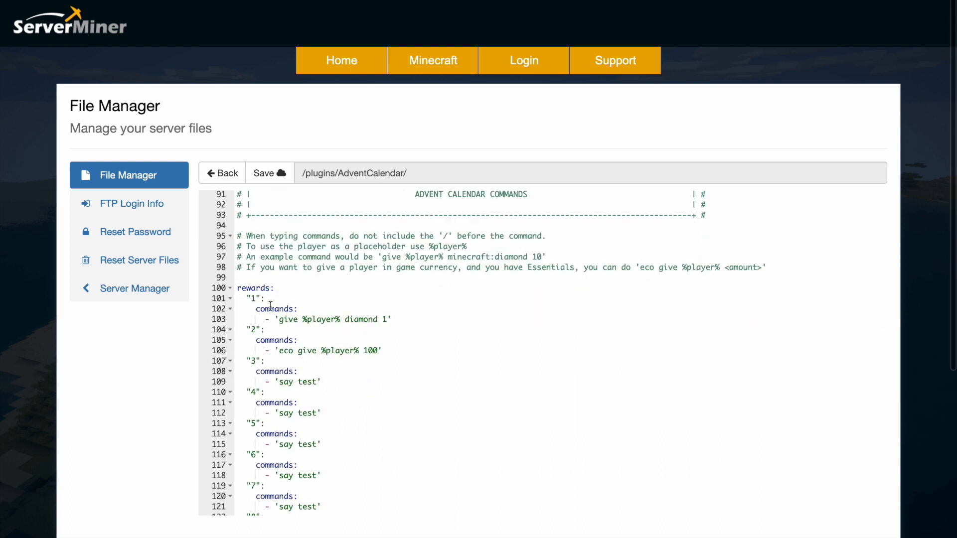
{"action": "scroll", "scroll_direction": "down", "scroll_amount": 3}
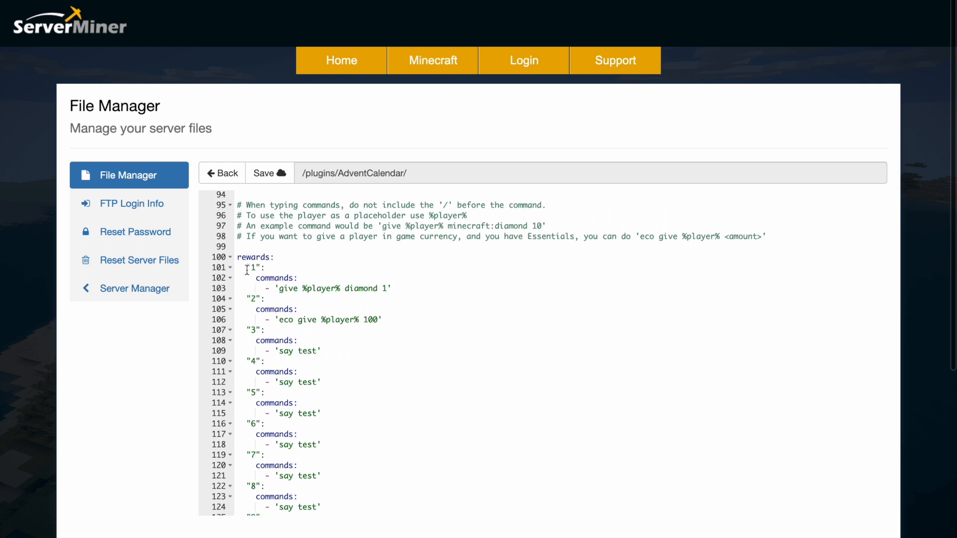
{"action": "left_click_drag", "start_coordinate": [245, 267], "coordinate": [389, 319]}
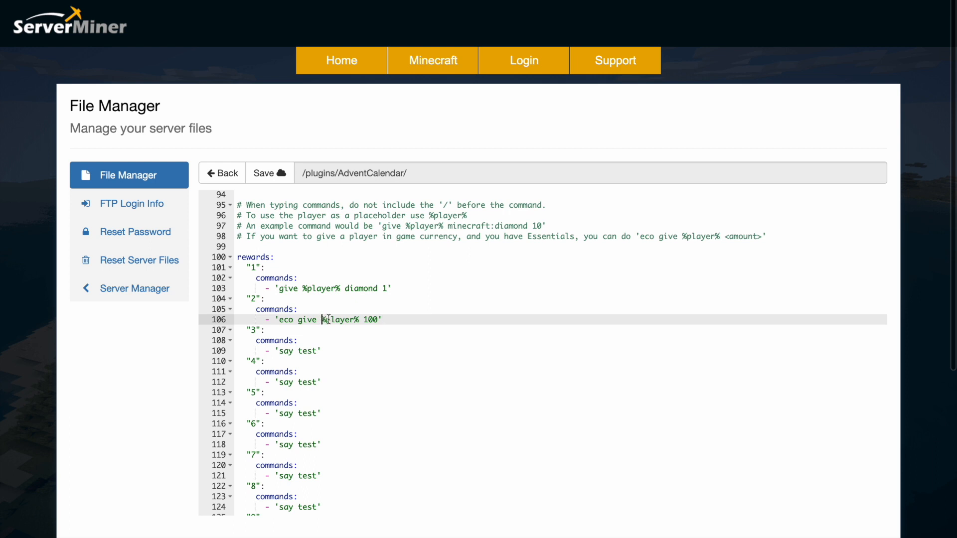
{"action": "double_click", "coordinate": [340, 319]}
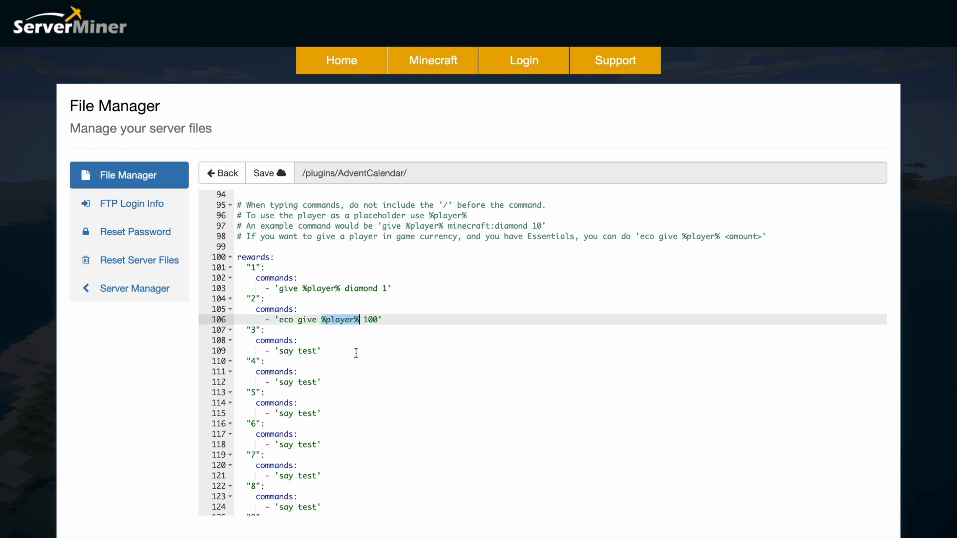
{"action": "mouse_move", "coordinate": [313, 353]}
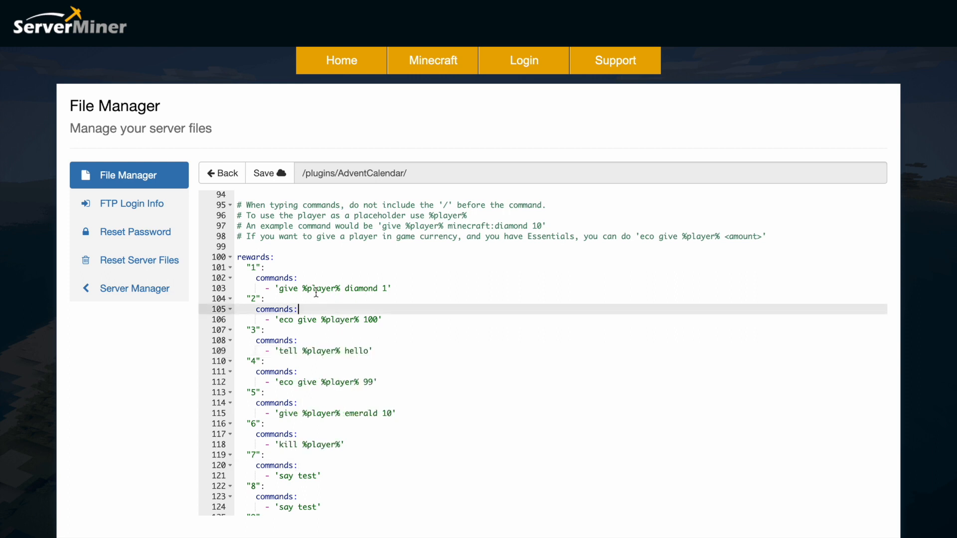
{"action": "mouse_move", "coordinate": [364, 331]}
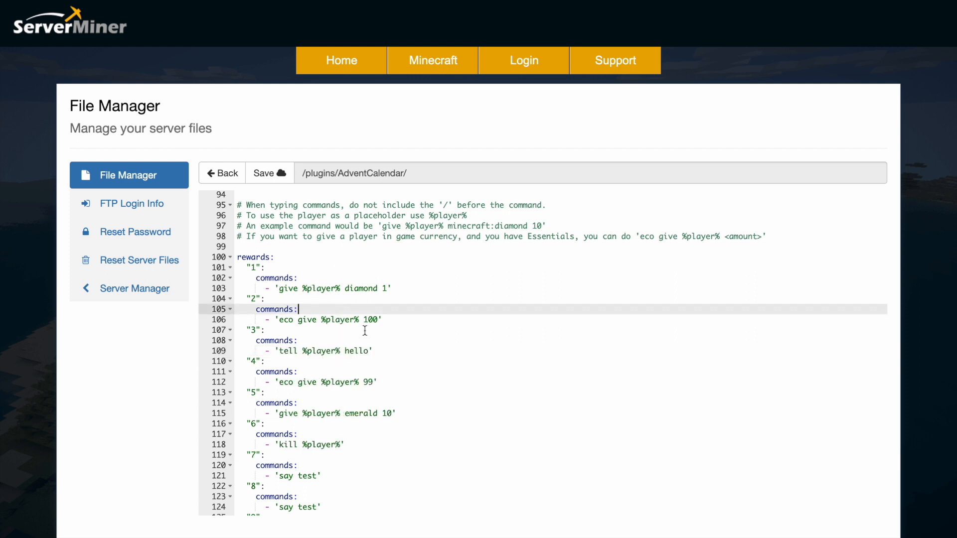
{"action": "mouse_move", "coordinate": [329, 368]}
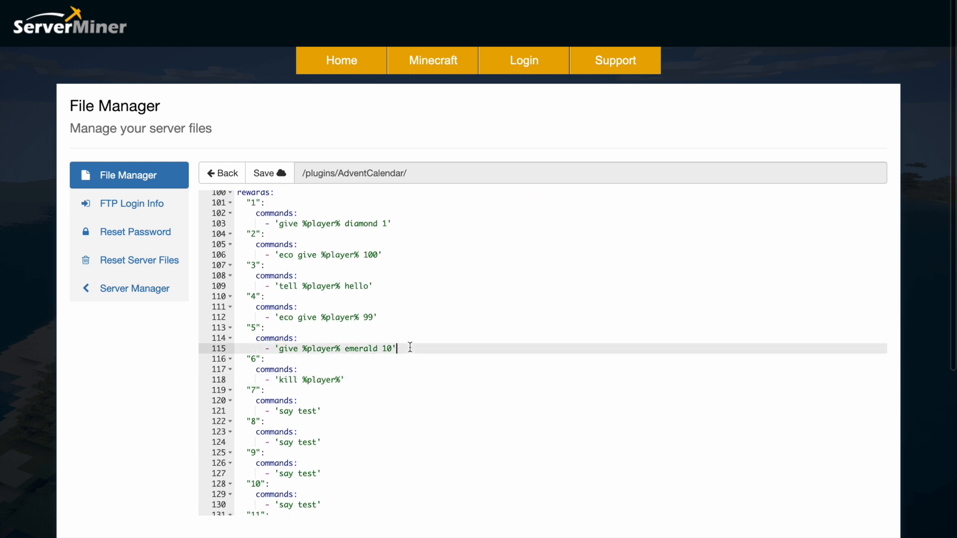
{"action": "left_click", "coordinate": [299, 308]}
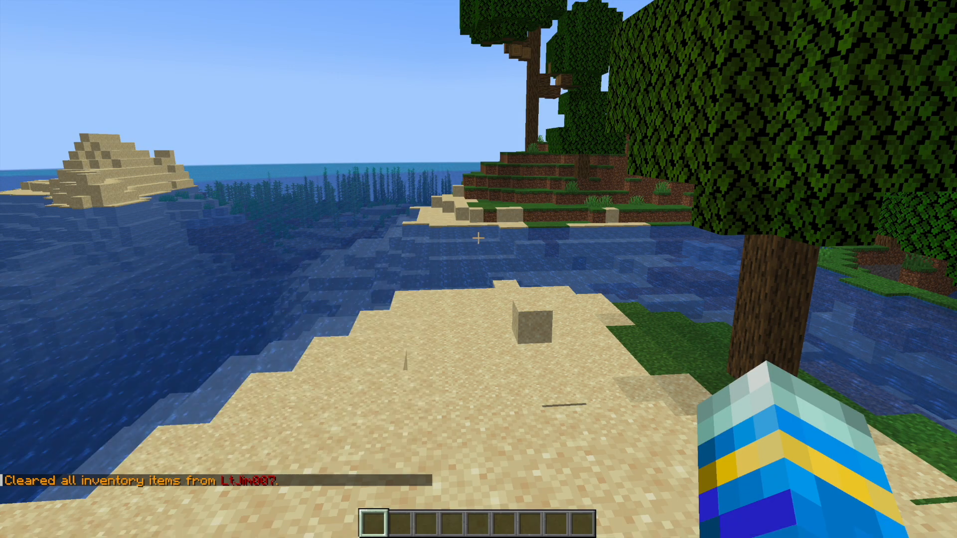
- Reopen the preview calendar and test days 3–5, receiving the hello message, $99 and ten emeralds
{"action": "type", "text": "/ac admin preview"}
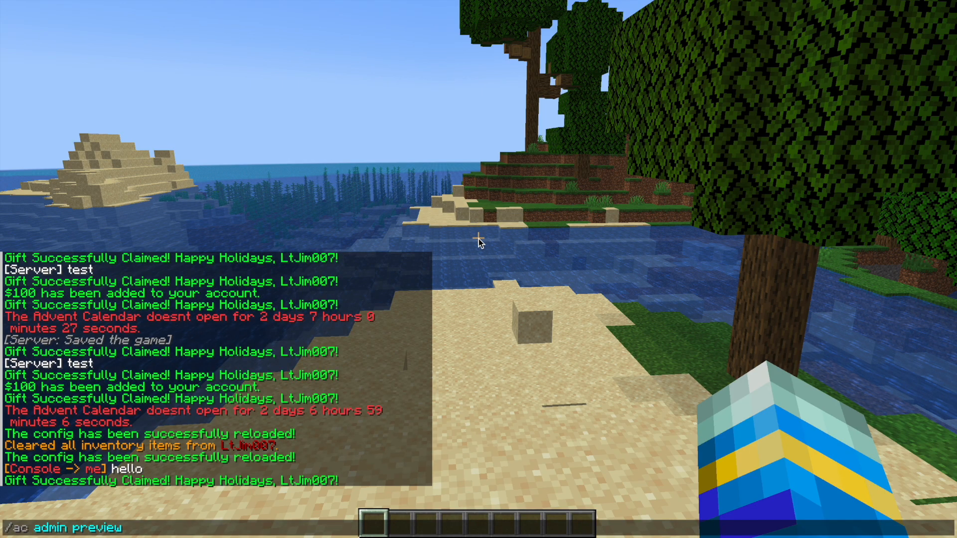
{"action": "key", "text": "Return"}
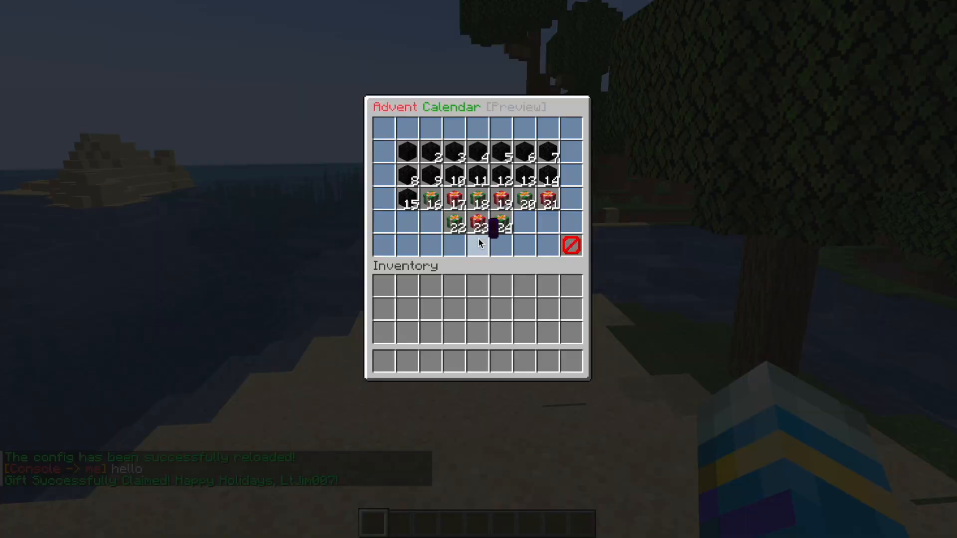
{"action": "key", "text": "Escape"}
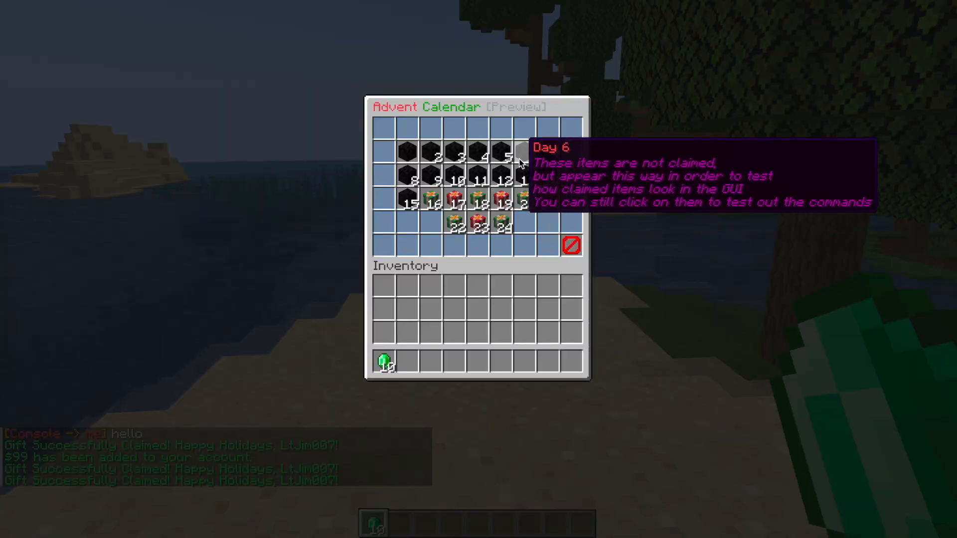
{"action": "key", "text": "Escape"}
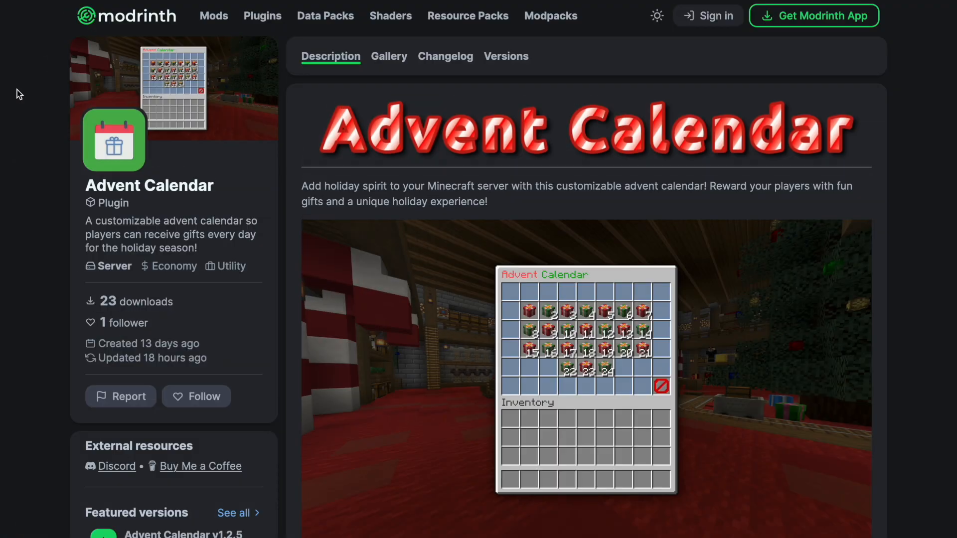
{"action": "mouse_move", "coordinate": [224, 99]}
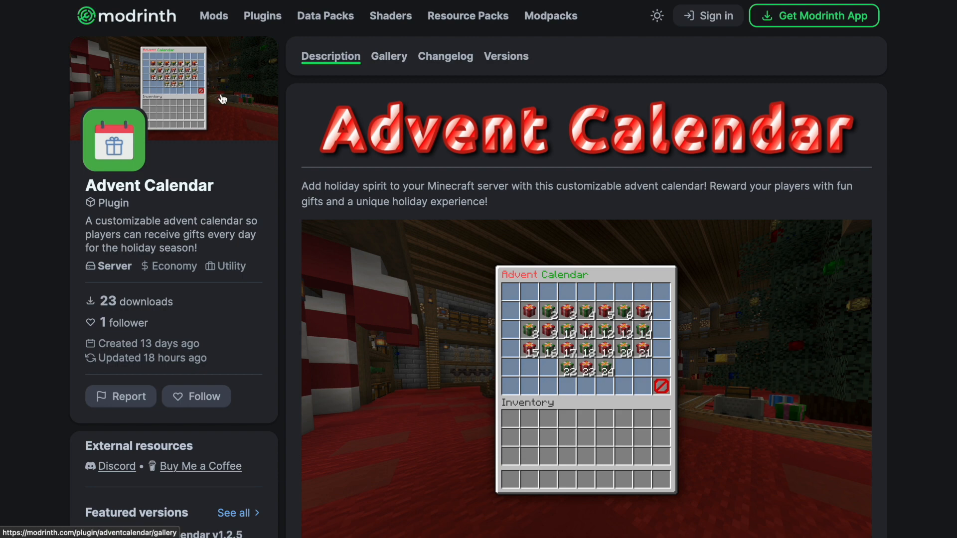
- Scroll through the Modrinth page's features, commands, permissions, support and config sections
{"action": "scroll", "scroll_direction": "down", "scroll_amount": 3}
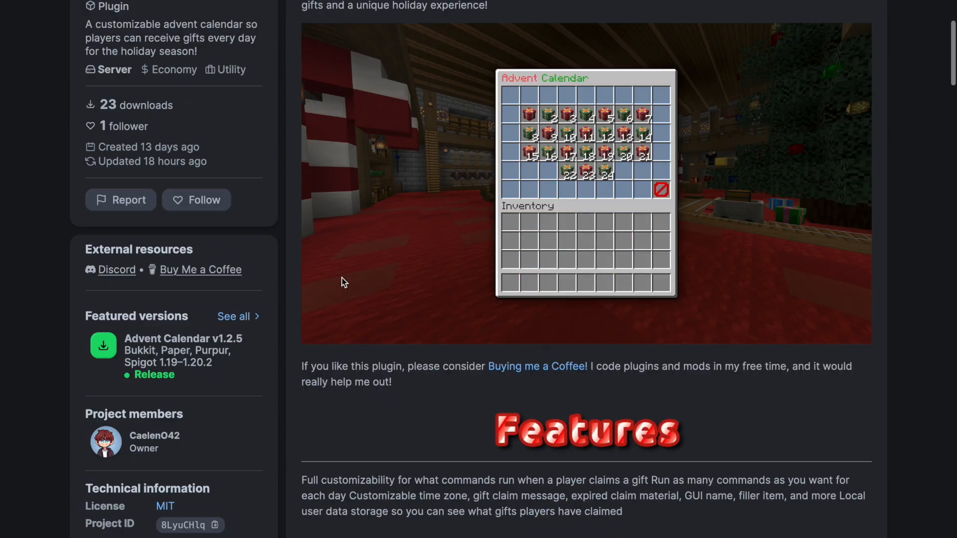
{"action": "scroll", "scroll_direction": "down", "scroll_amount": 3}
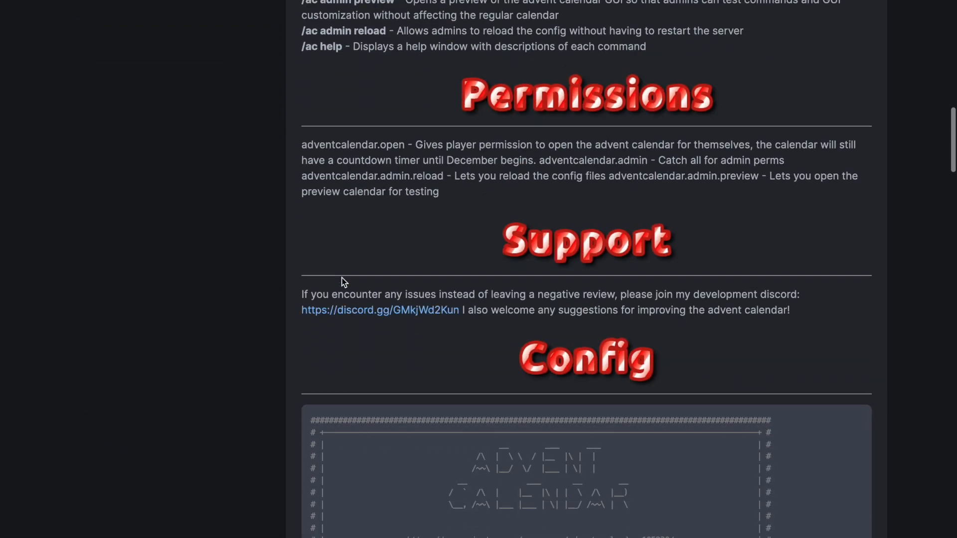
{"action": "scroll", "scroll_direction": "down", "scroll_amount": 3}
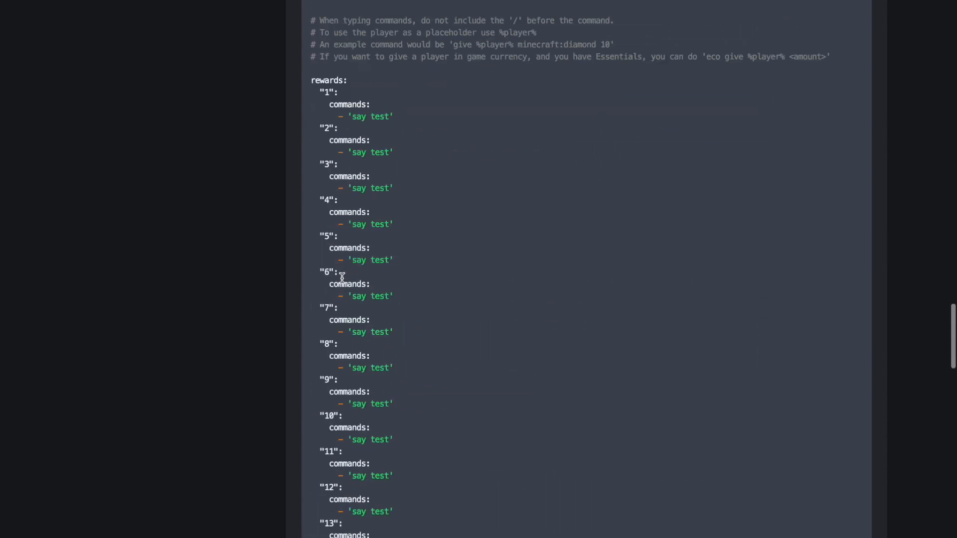
{"action": "scroll", "scroll_direction": "up", "scroll_amount": 3}
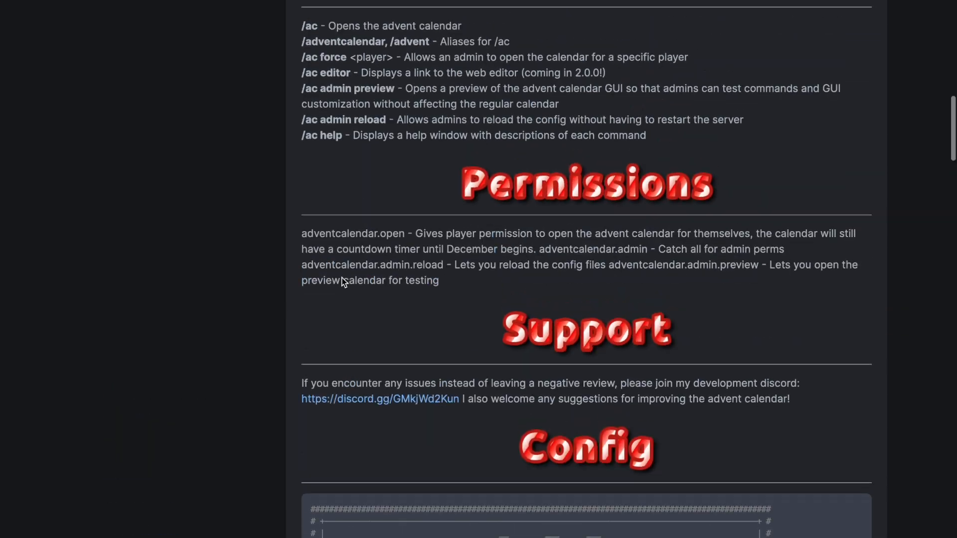